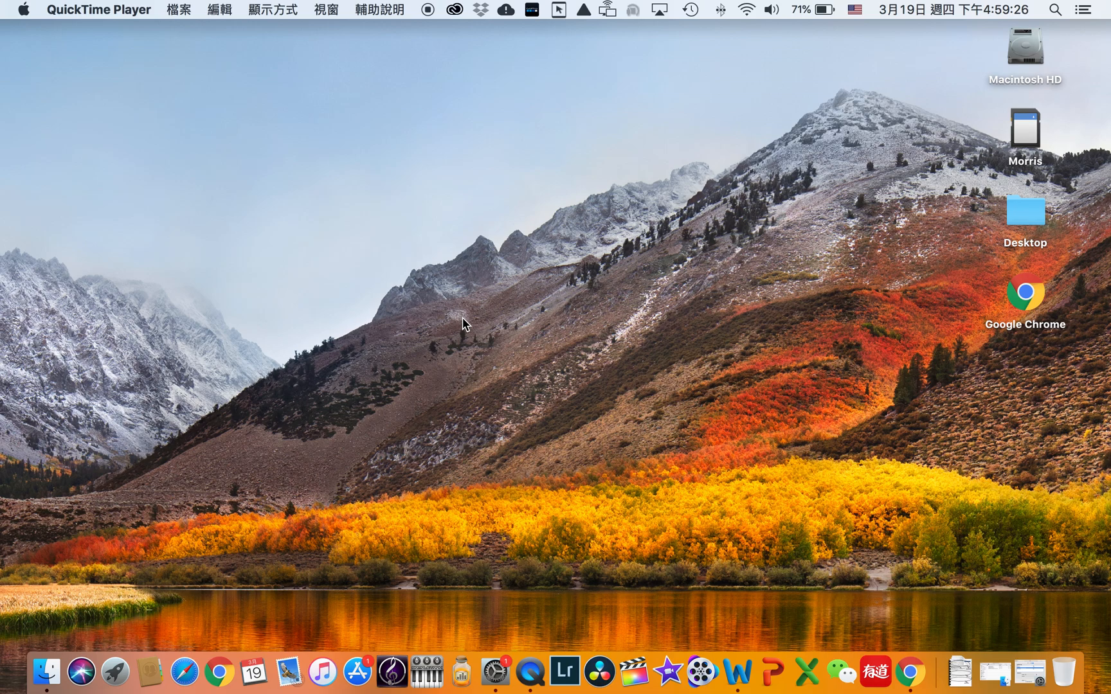
{"action": "mouse_move", "coordinate": [652, 338]}
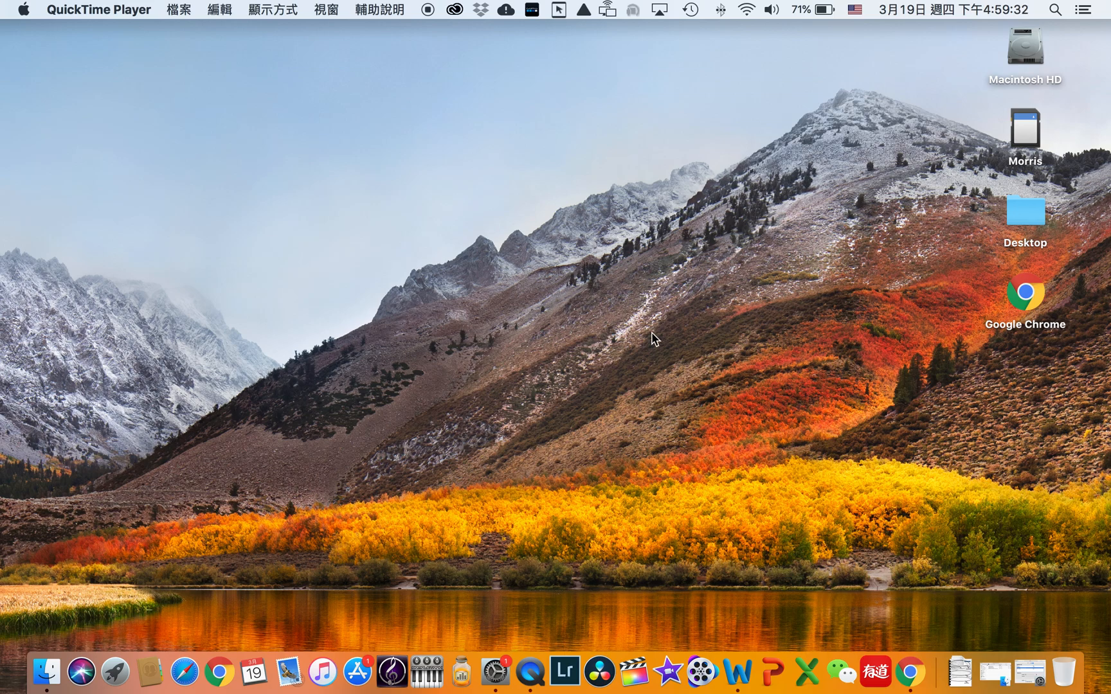
{"action": "mouse_move", "coordinate": [943, 364]}
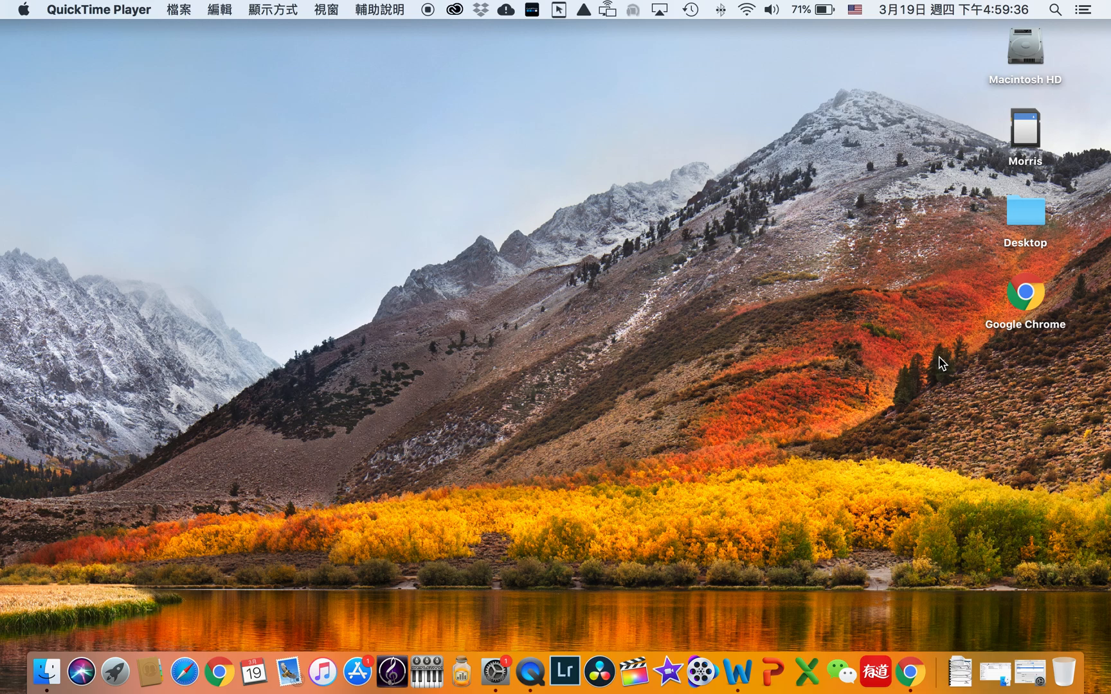
{"action": "mouse_move", "coordinate": [240, 642]}
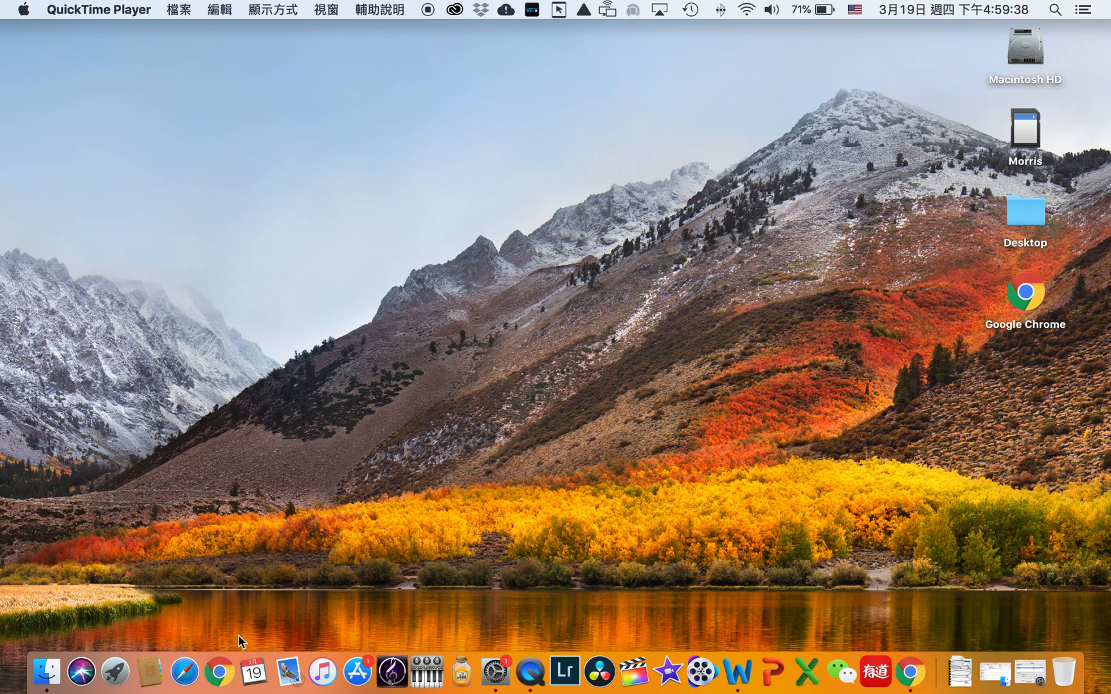
{"action": "mouse_move", "coordinate": [220, 670]}
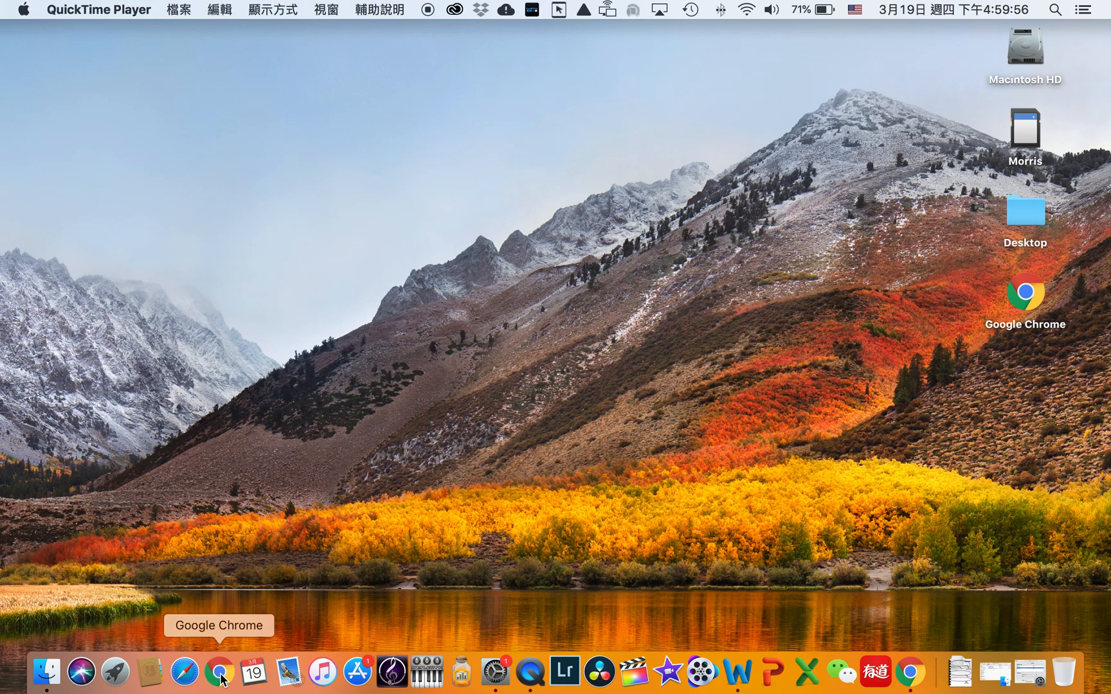
{"action": "mouse_move", "coordinate": [566, 535]}
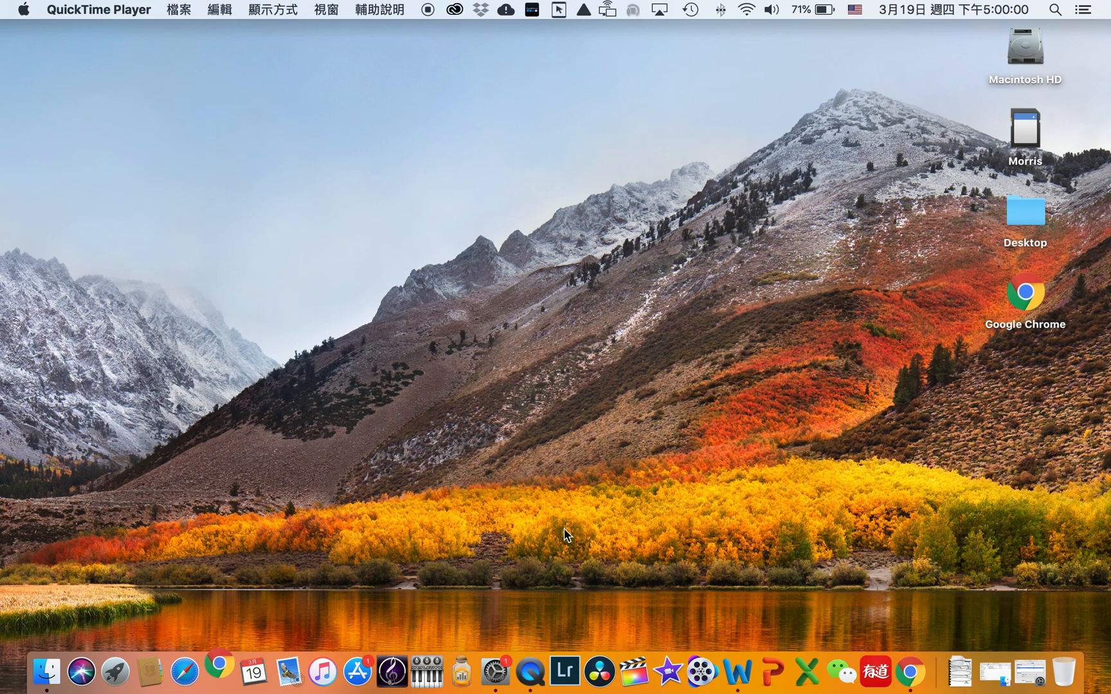
Step: Launch Chrome and go to the Welcome to Amplify login page at learning.amplify.com
{"action": "left_click", "coordinate": [220, 670]}
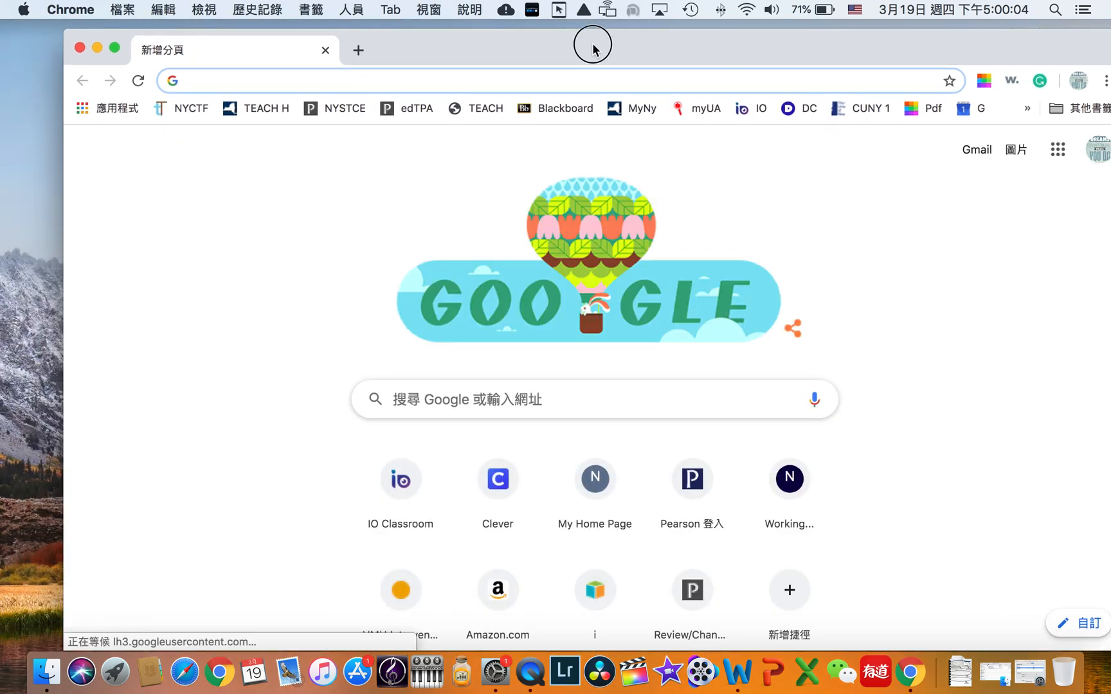
{"action": "left_click", "coordinate": [1093, 149]}
{"action": "type", "text": "learning."}
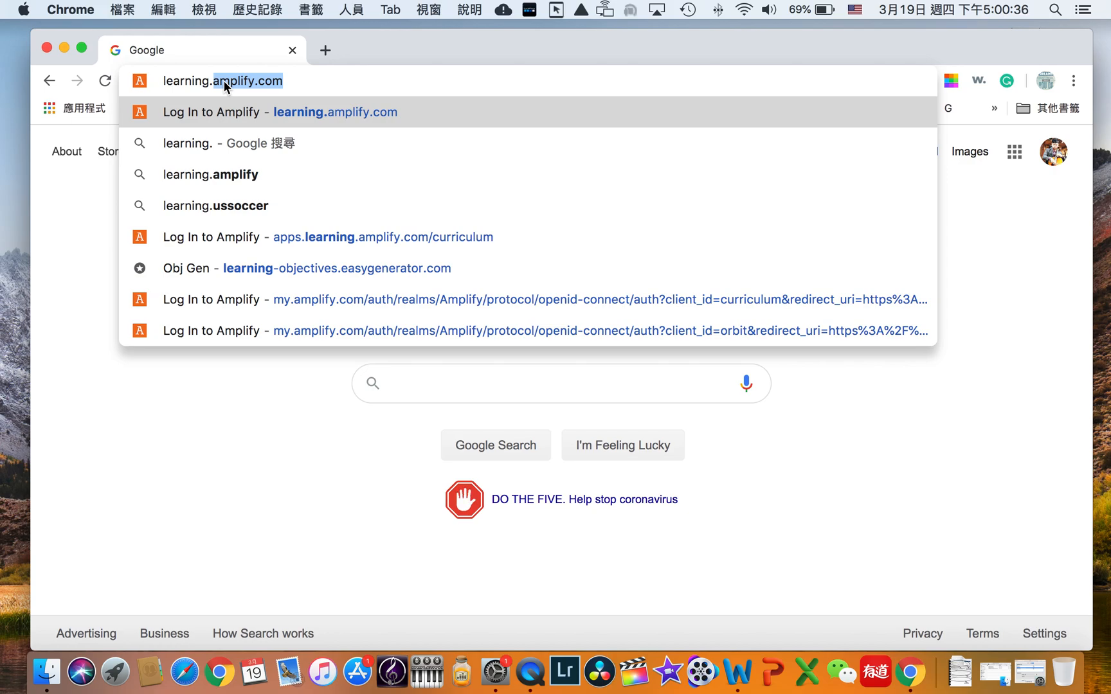
{"action": "type", "text": "ampl"}
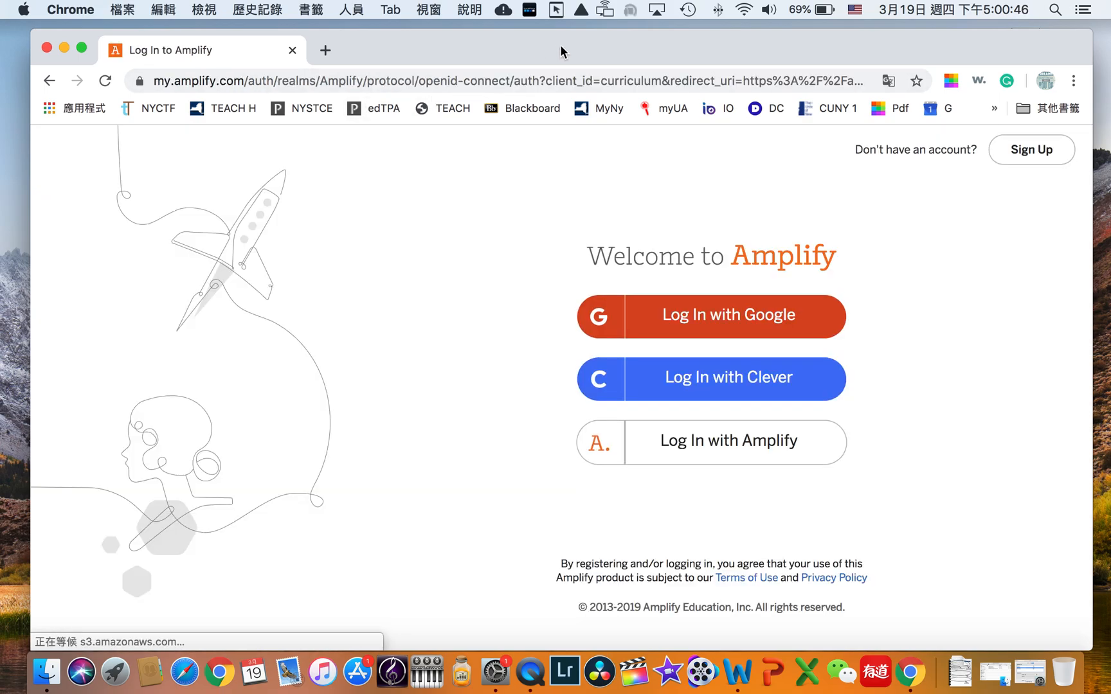
{"action": "mouse_move", "coordinate": [705, 198]}
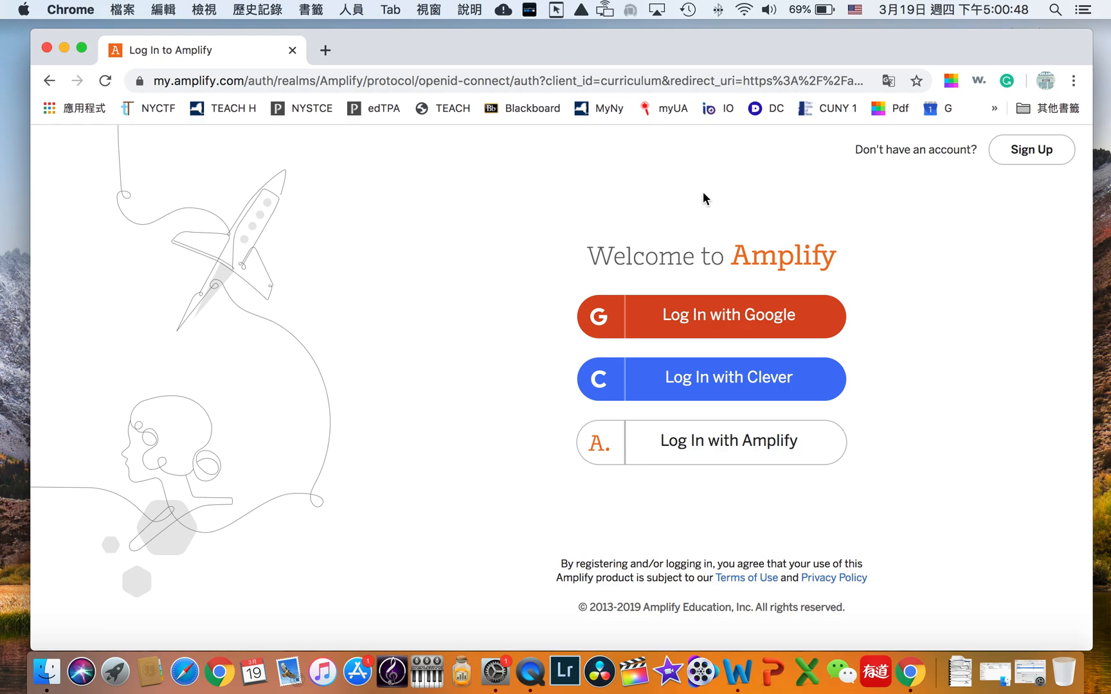
{"action": "mouse_move", "coordinate": [770, 271]}
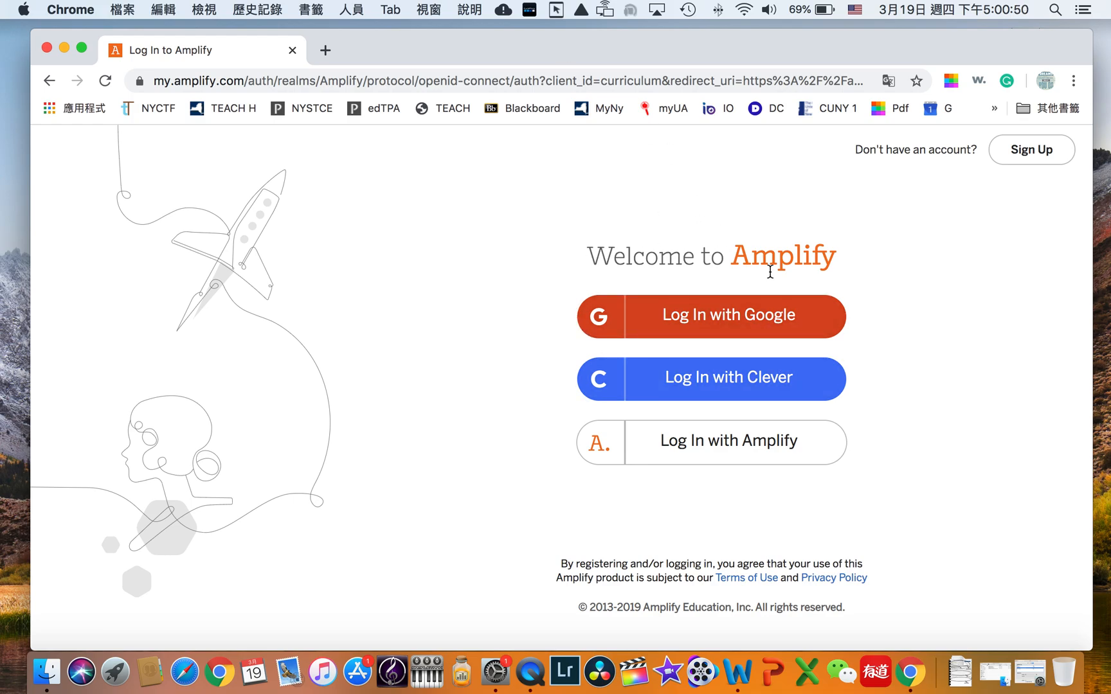
{"action": "mouse_move", "coordinate": [914, 360]}
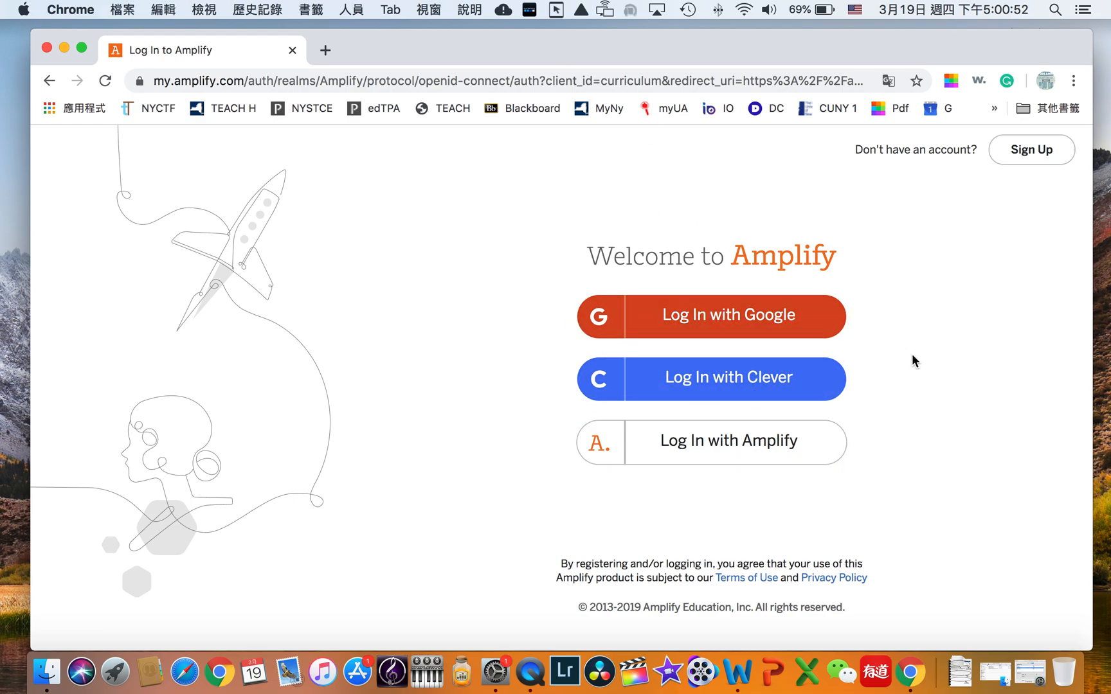
{"action": "mouse_move", "coordinate": [719, 384]}
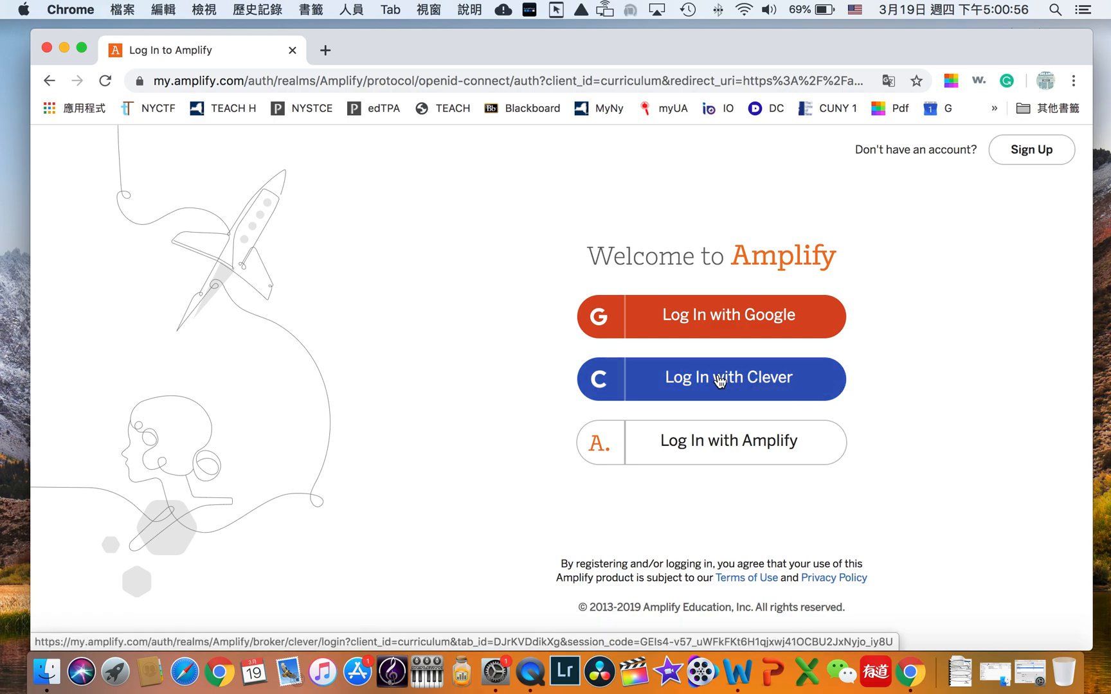
{"action": "mouse_move", "coordinate": [732, 358]}
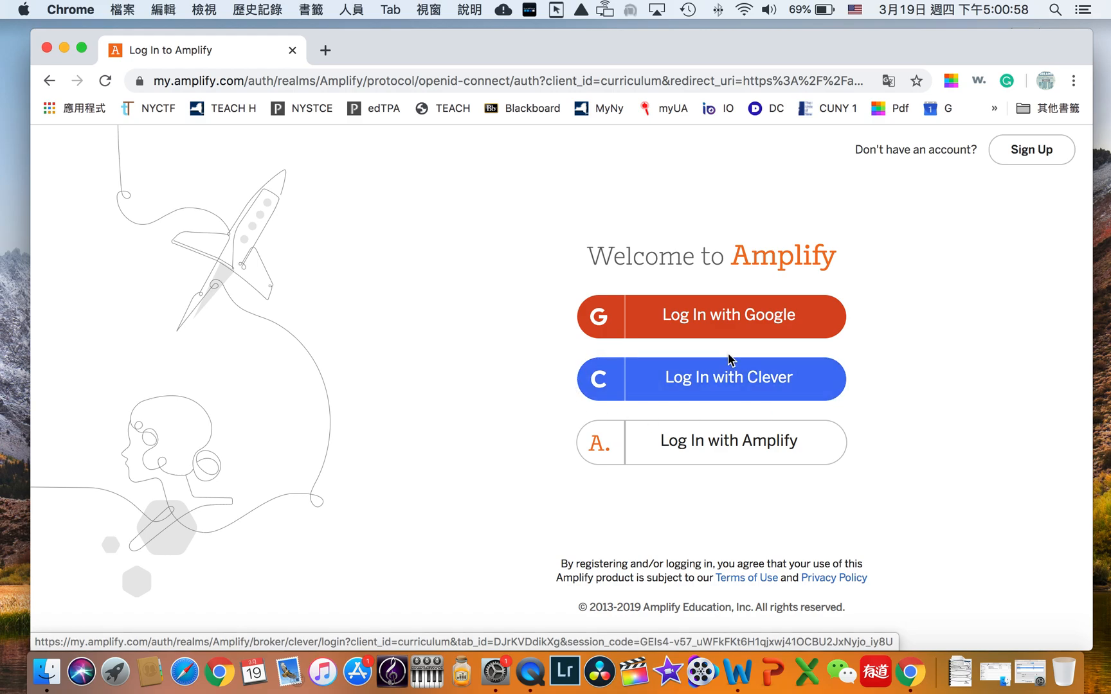
Step: Choose 'Log In with Clever' on the Amplify welcome page
{"action": "left_click", "coordinate": [709, 378]}
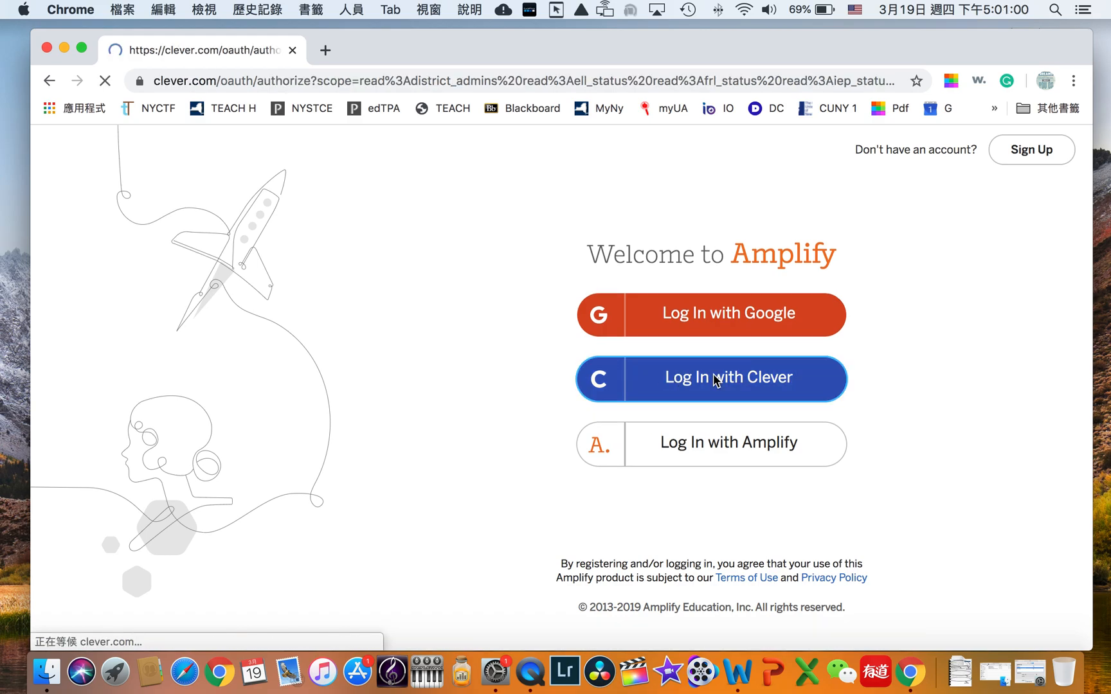
Step: On Clever's NYC Dept of Education page, choose the 'Students, Teachers, and School Staff' login
{"action": "left_click", "coordinate": [711, 379]}
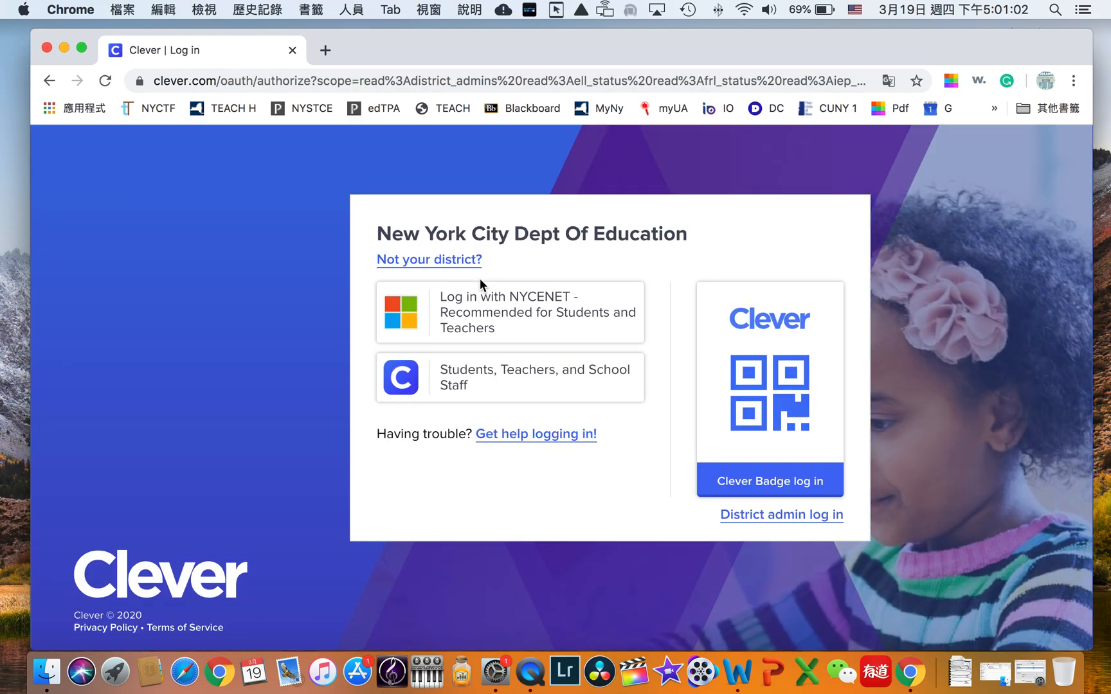
{"action": "mouse_move", "coordinate": [376, 233]}
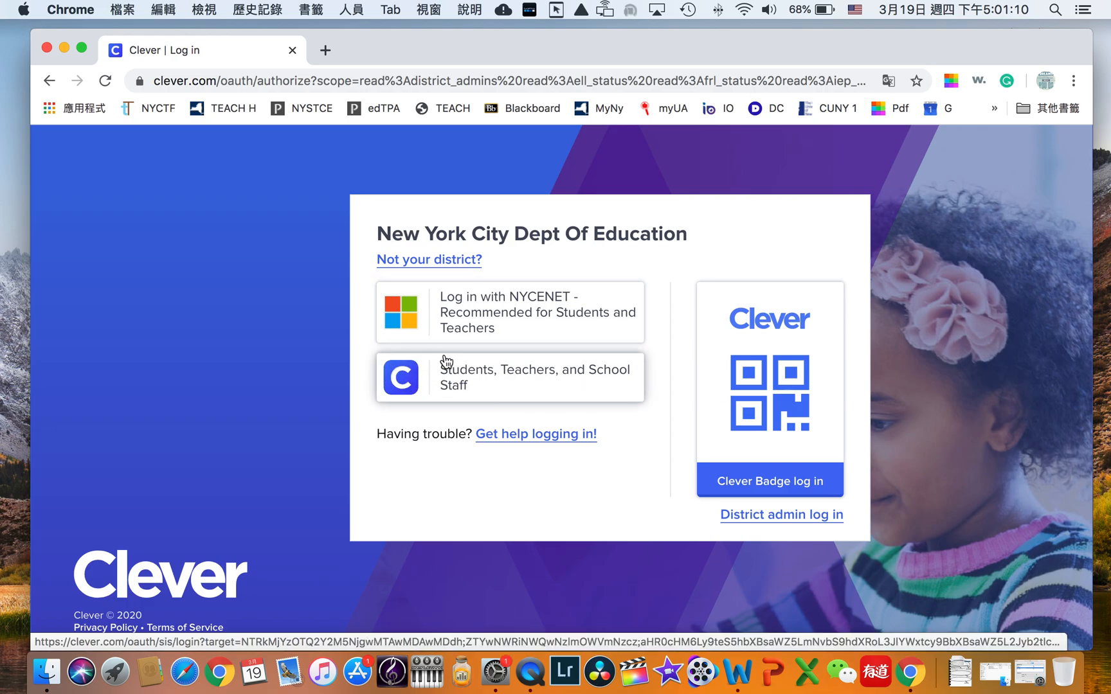
{"action": "mouse_move", "coordinate": [446, 384]}
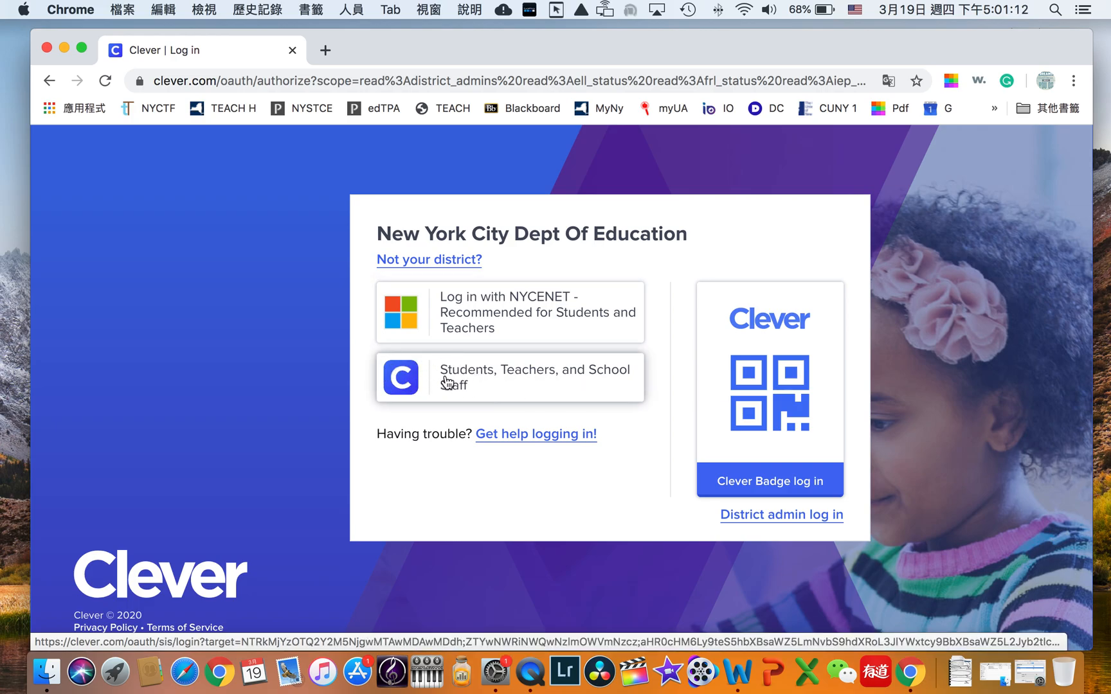
{"action": "mouse_move", "coordinate": [587, 387]}
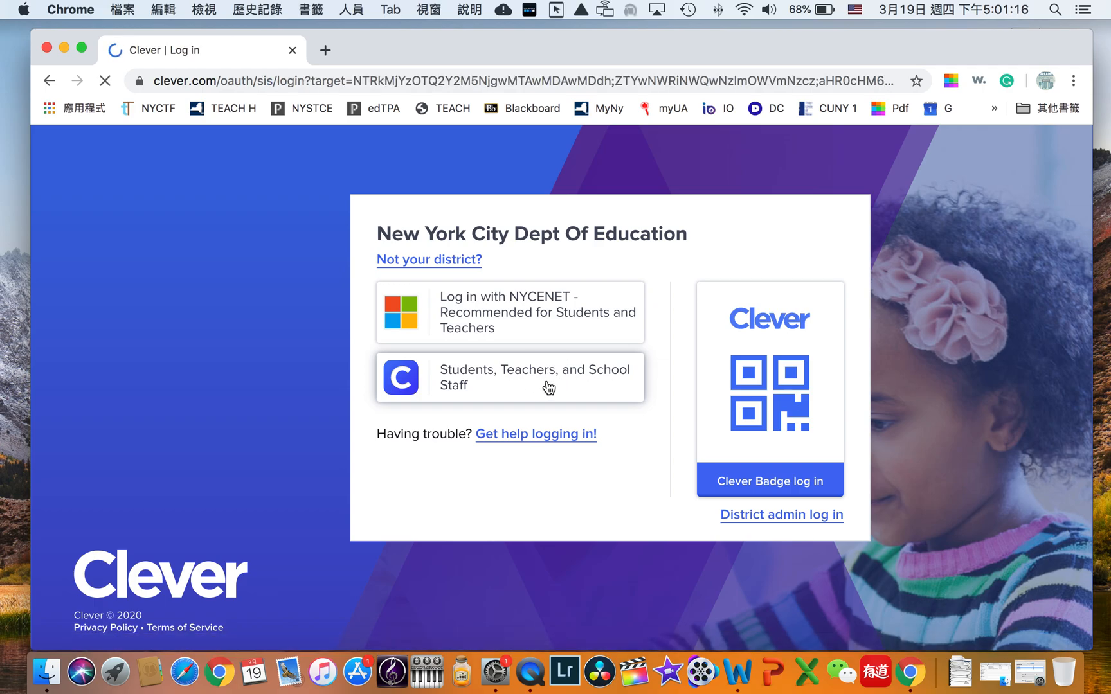
{"action": "left_click", "coordinate": [509, 377]}
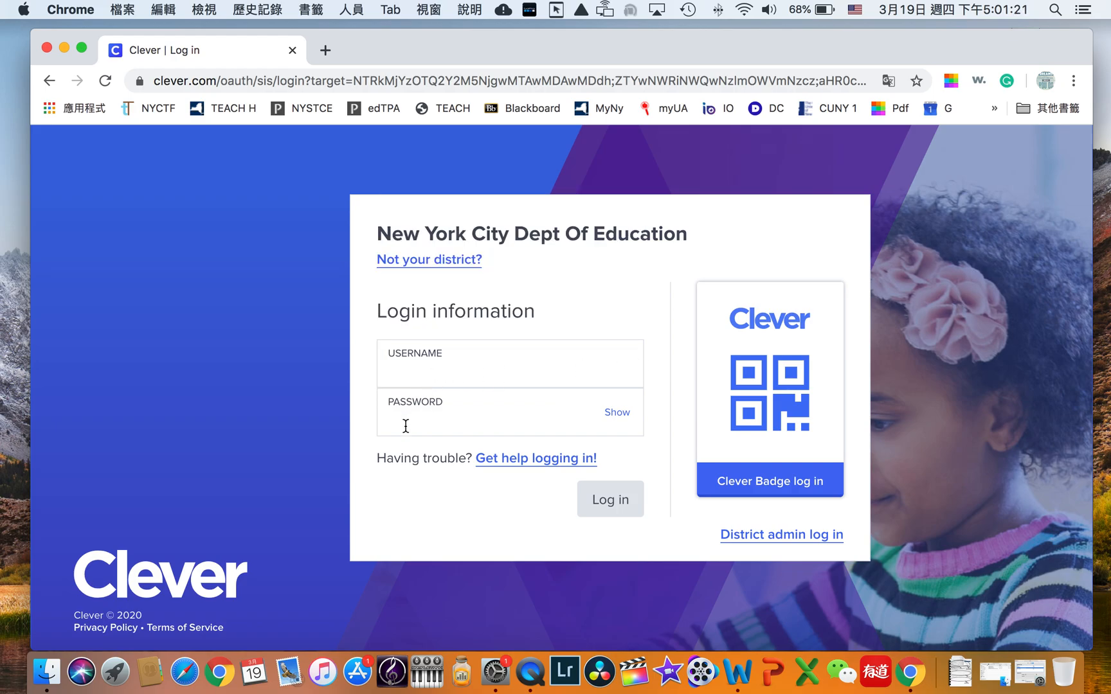
{"action": "mouse_move", "coordinate": [574, 337]}
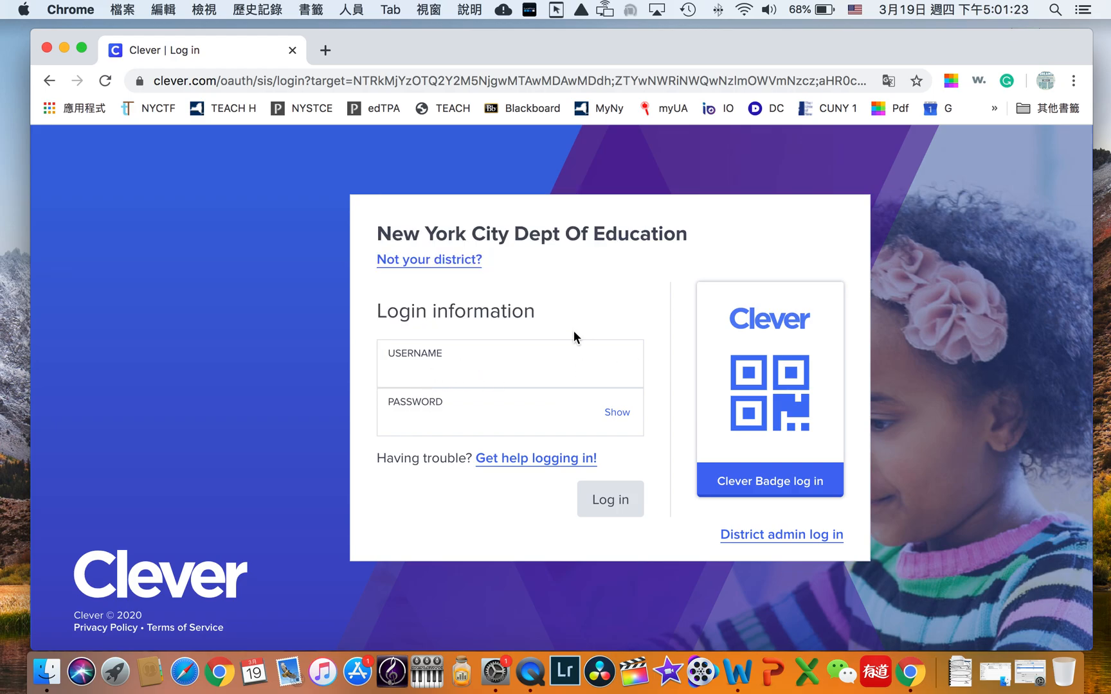
{"action": "mouse_move", "coordinate": [596, 328]}
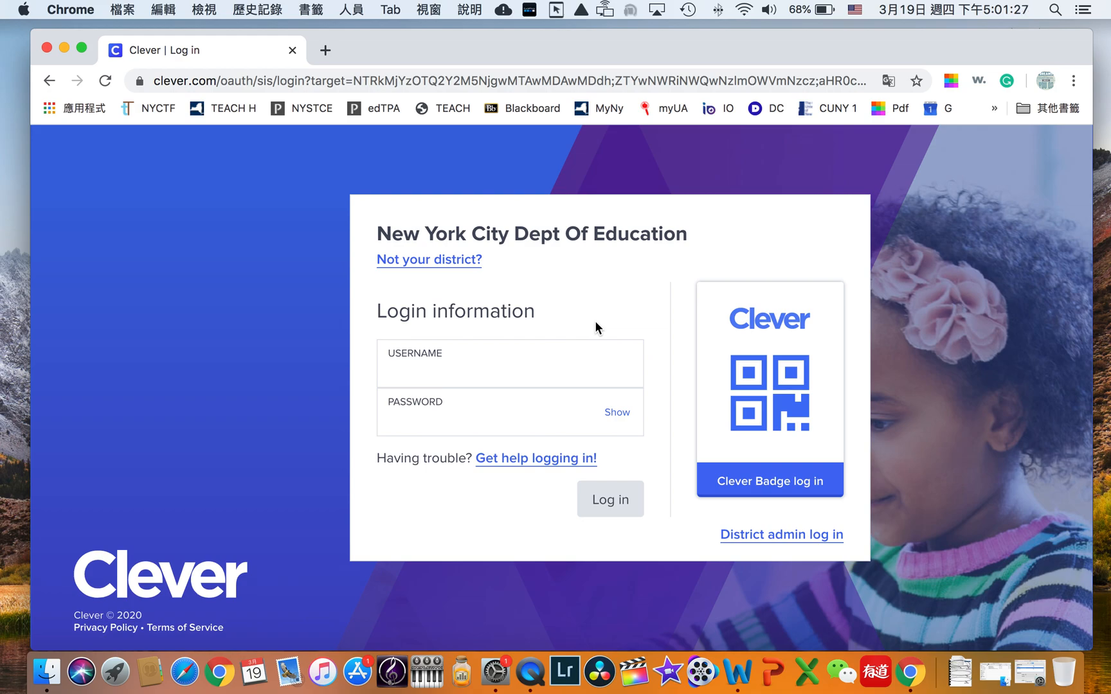
{"action": "mouse_move", "coordinate": [522, 305]}
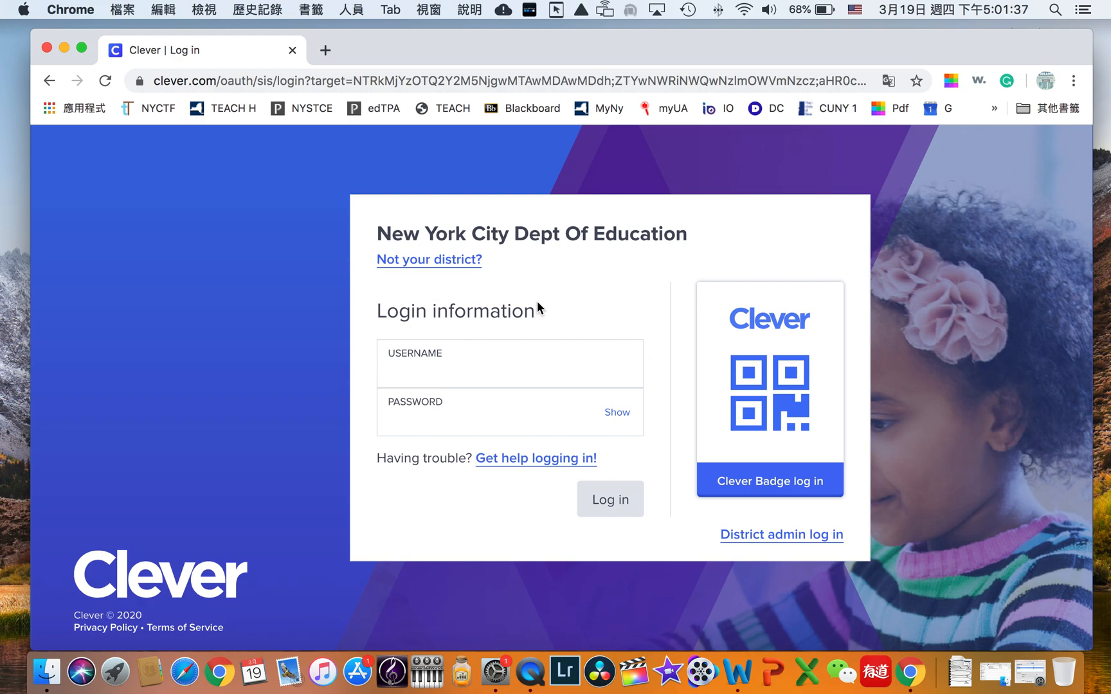
Step: Enter the employee ID username and the password in the Clever login form
{"action": "left_click", "coordinate": [509, 364]}
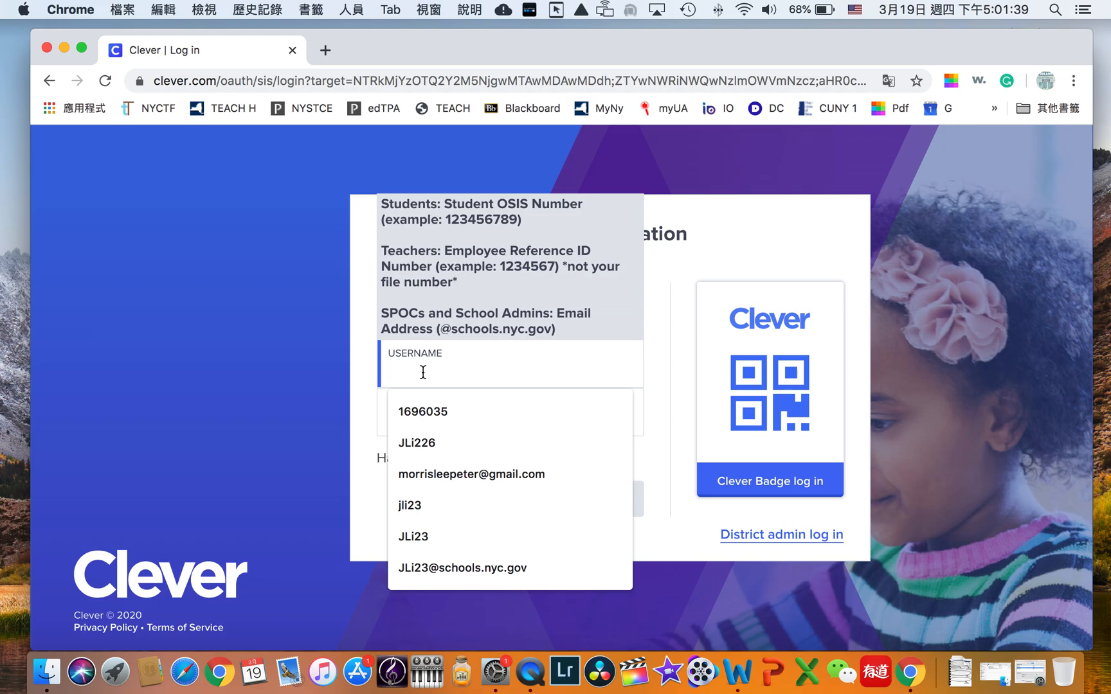
{"action": "type", "text": "1696"}
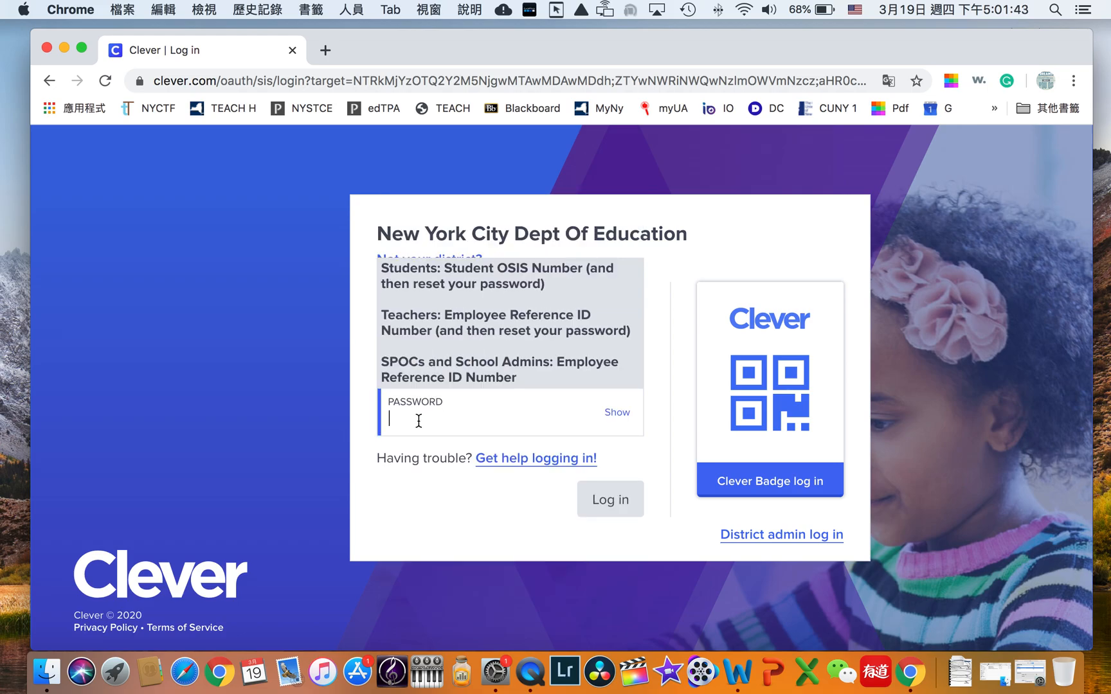
{"action": "type", "text": "••"}
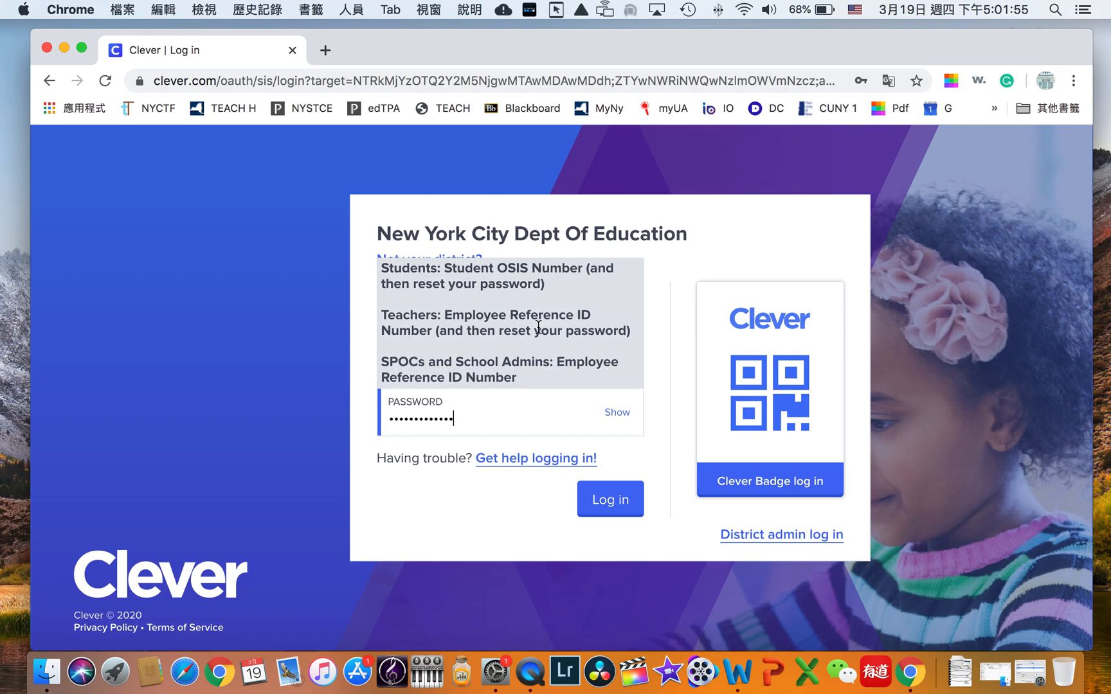
{"action": "mouse_move", "coordinate": [525, 370]}
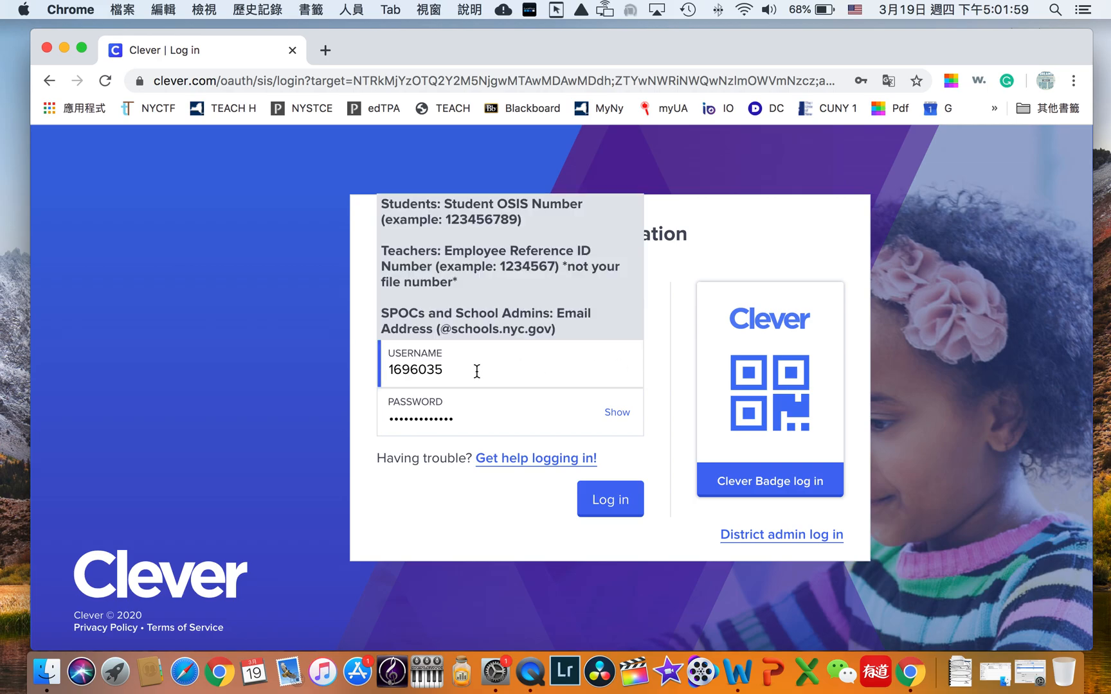
{"action": "mouse_move", "coordinate": [473, 384]}
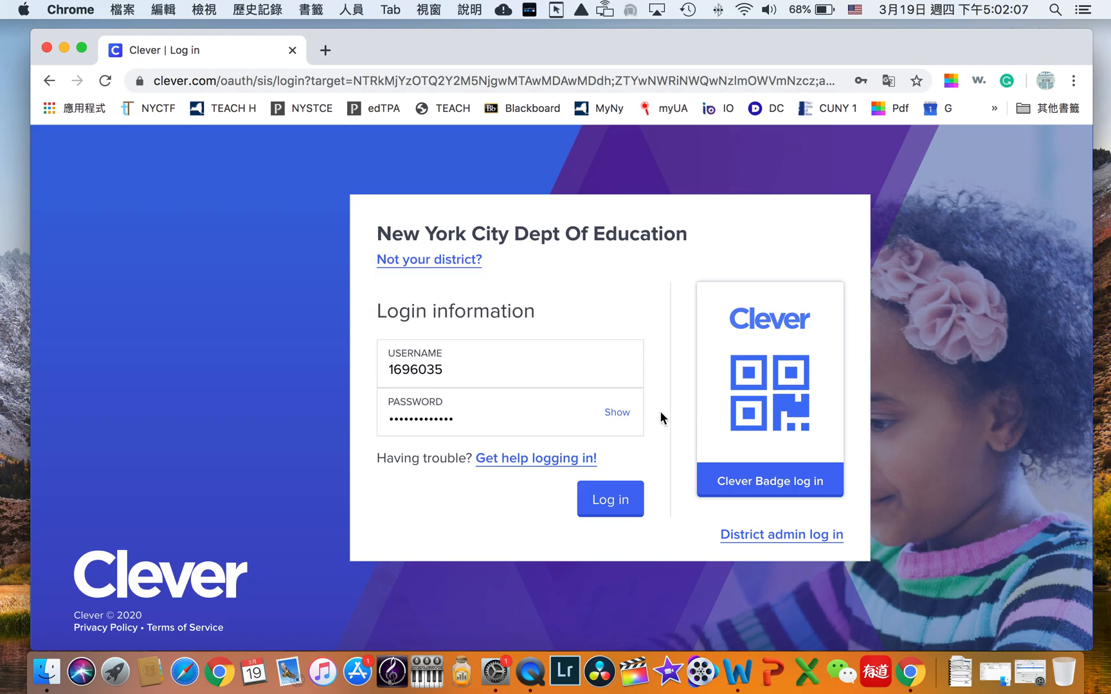
{"action": "mouse_move", "coordinate": [610, 499]}
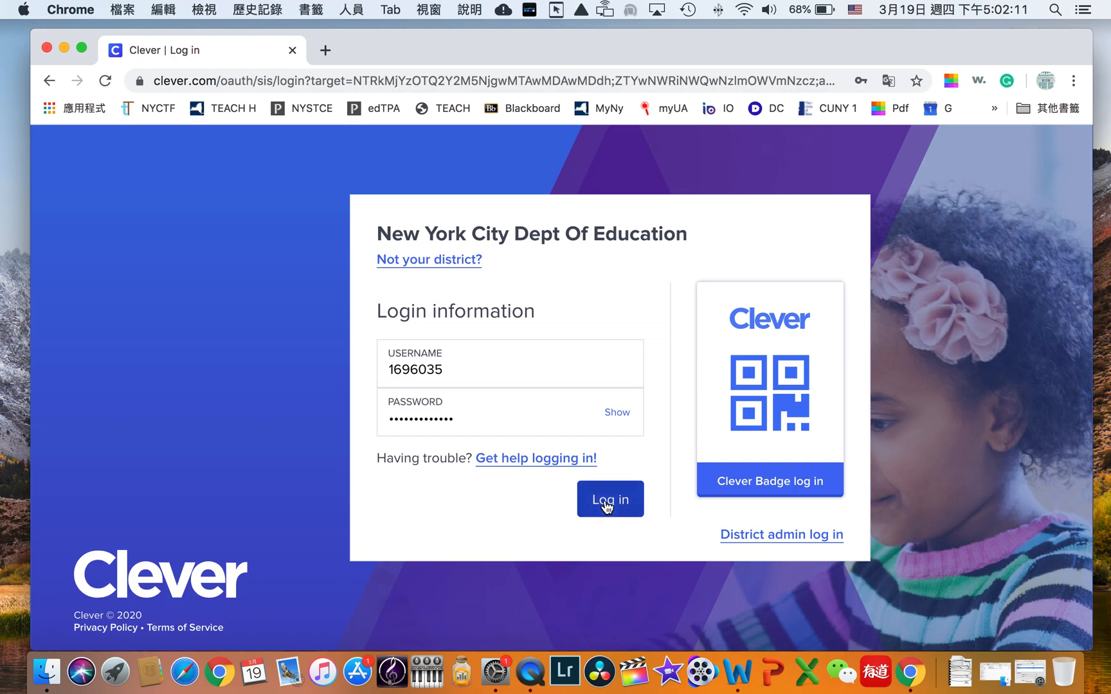
Step: Submit the Clever login and land on Amplify's Chemical Reactions Chapter 2, Lesson 2.3 overview
{"action": "left_click", "coordinate": [610, 499]}
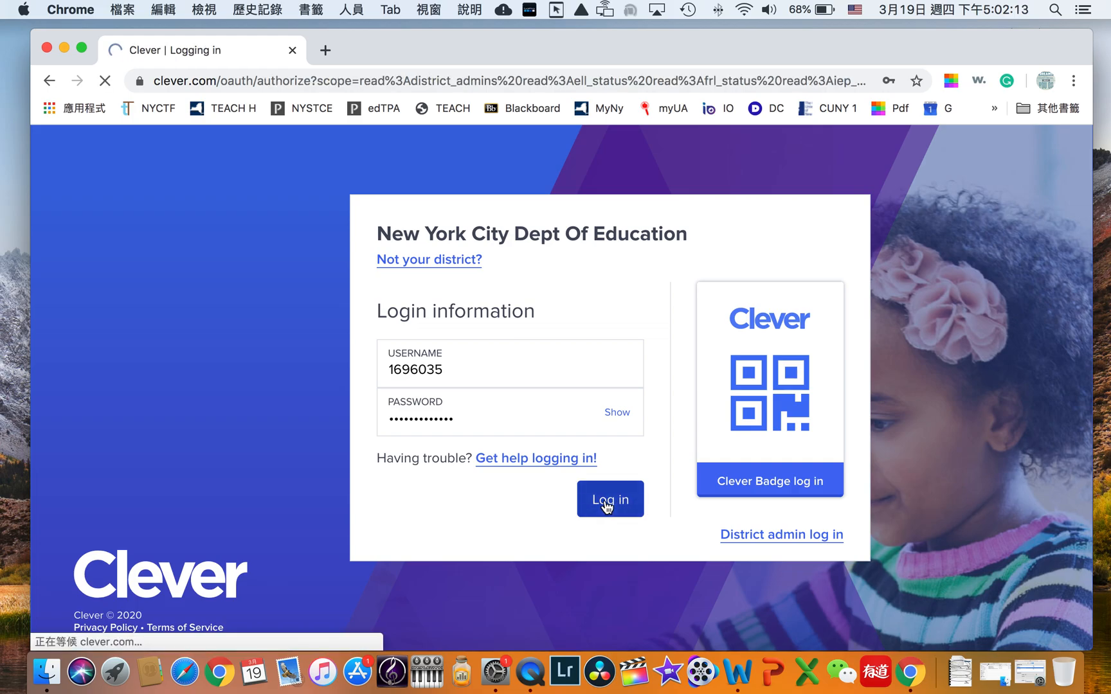
{"action": "left_click", "coordinate": [608, 498]}
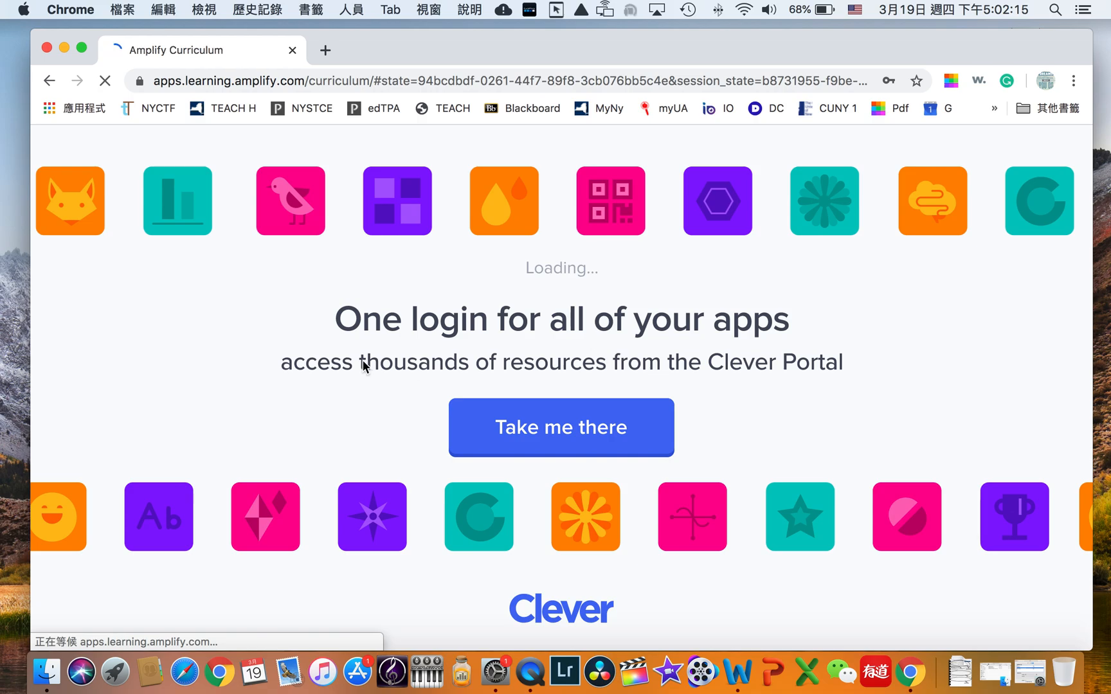
{"action": "left_click", "coordinate": [560, 427]}
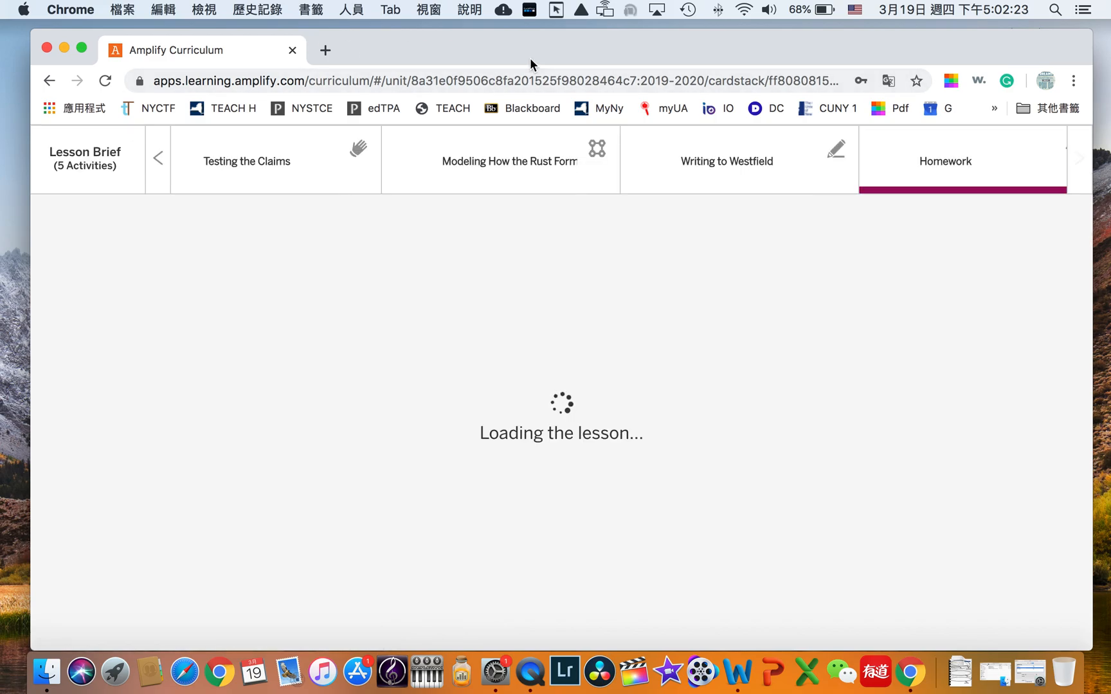
{"action": "left_click", "coordinate": [945, 161]}
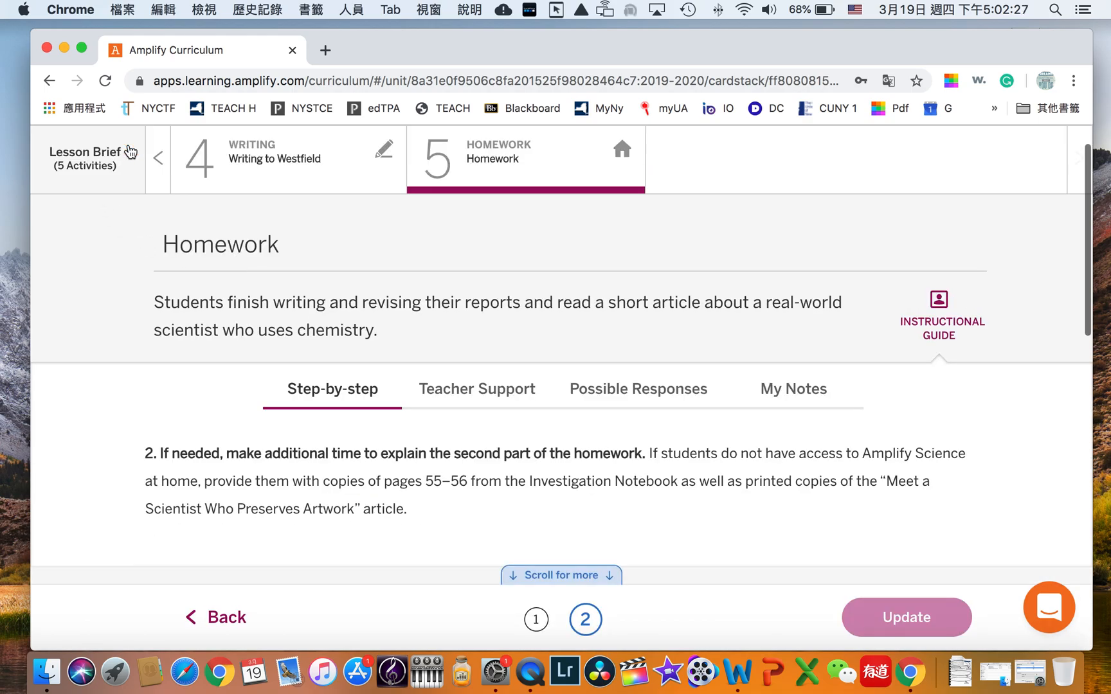
{"action": "left_click", "coordinate": [224, 618]}
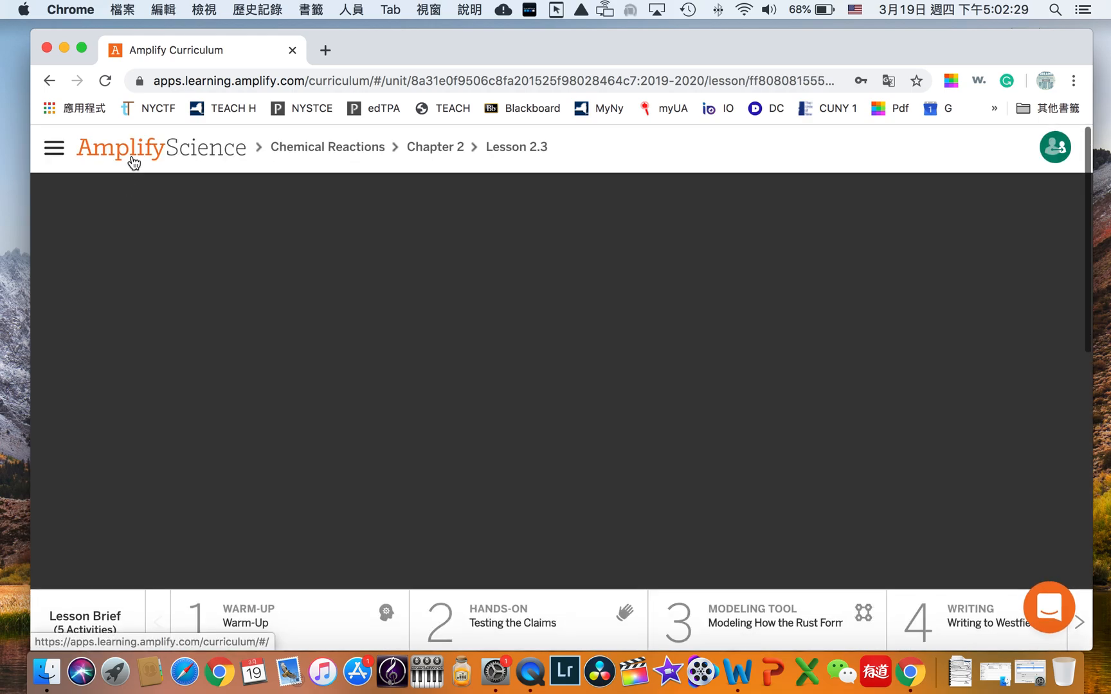
Step: Go to the 7th Grade - NYC year overview, dismiss the technical-difficulties alert and browse the unit cards
{"action": "left_click", "coordinate": [160, 148]}
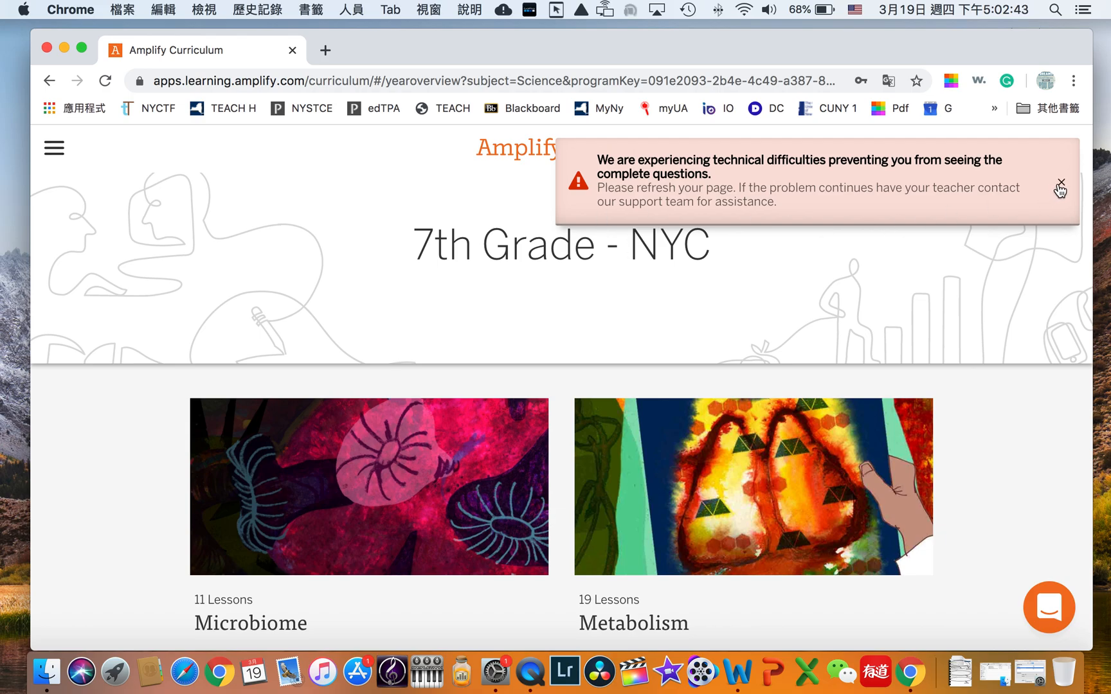
{"action": "left_click", "coordinate": [1059, 189]}
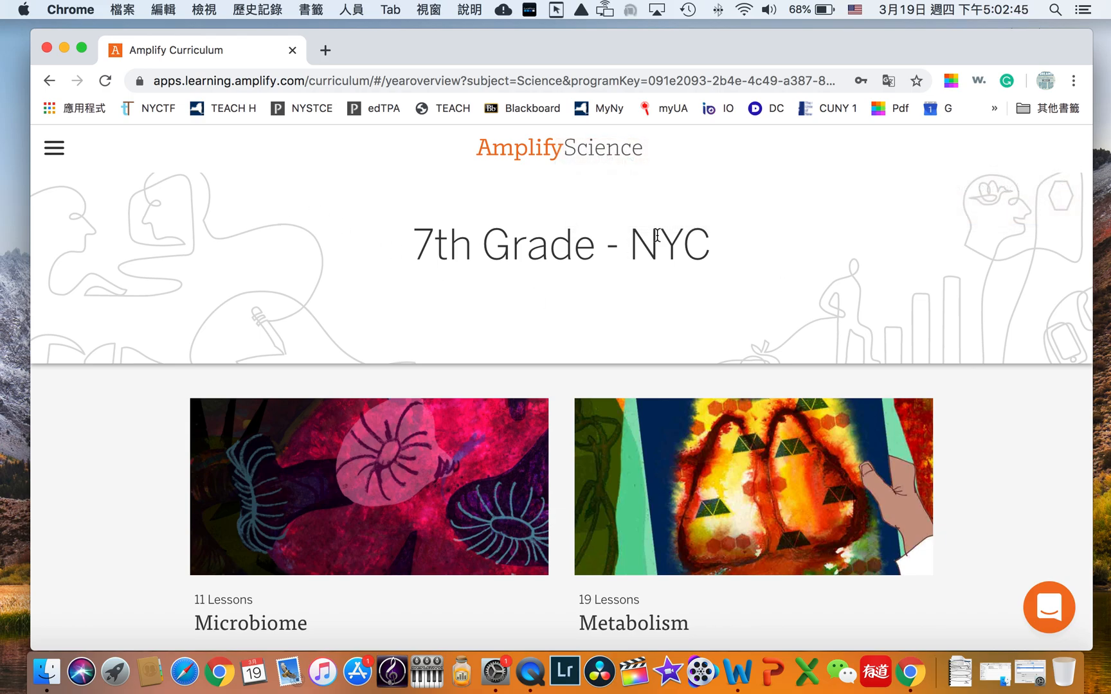
{"action": "mouse_move", "coordinate": [924, 325]}
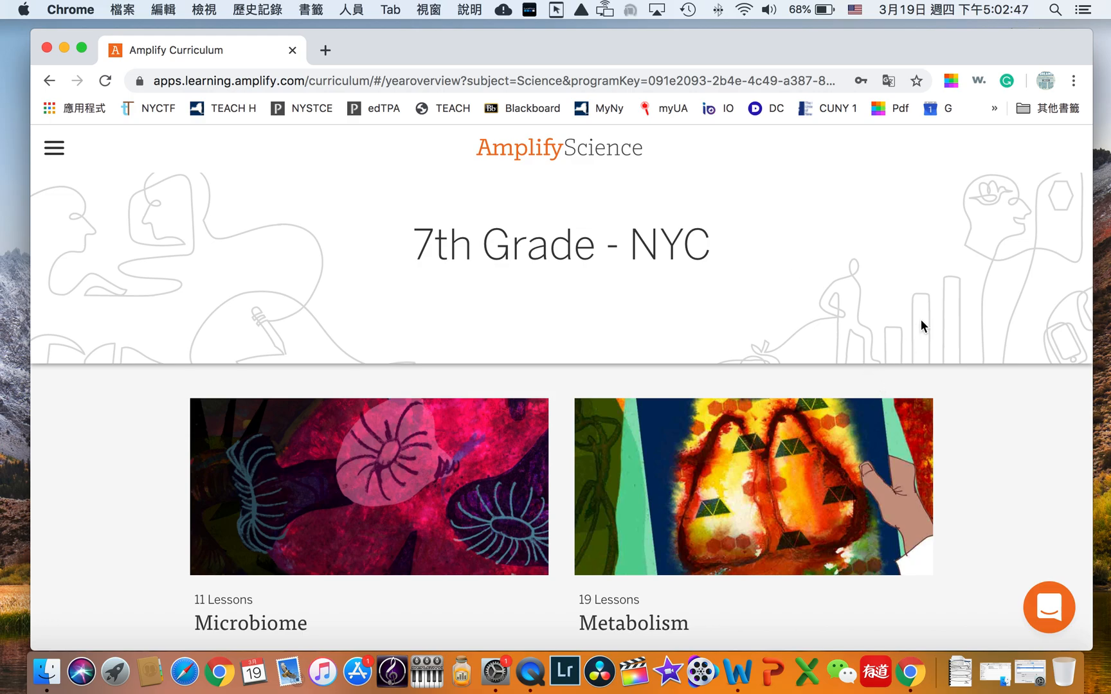
{"action": "mouse_move", "coordinate": [943, 288]}
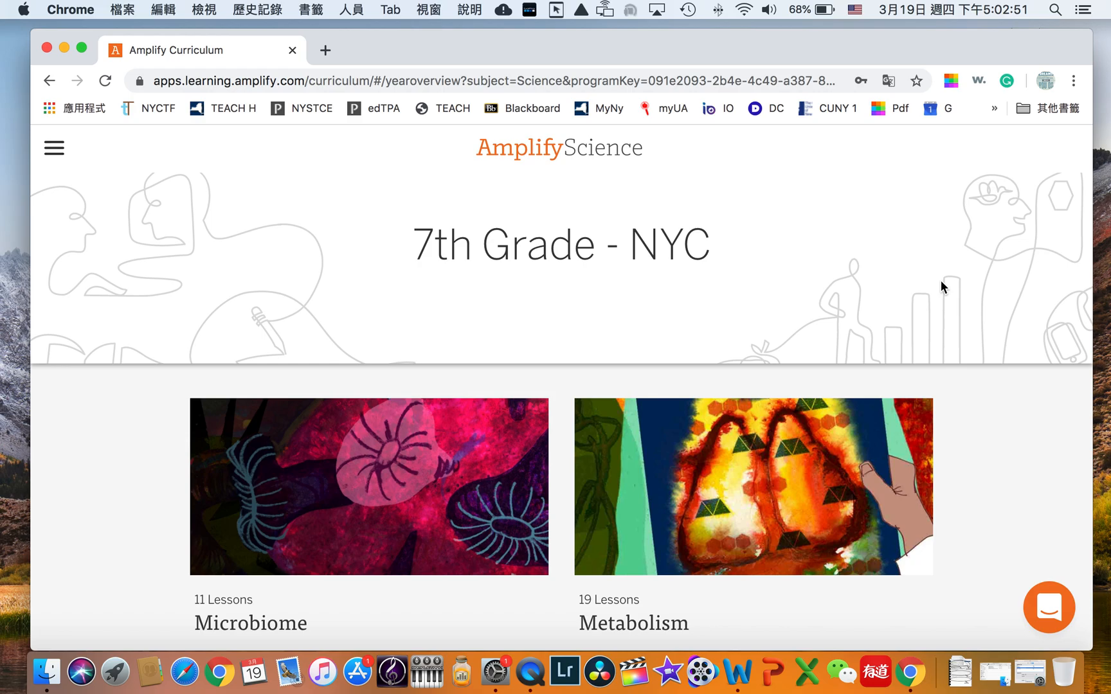
{"action": "mouse_move", "coordinate": [670, 230]}
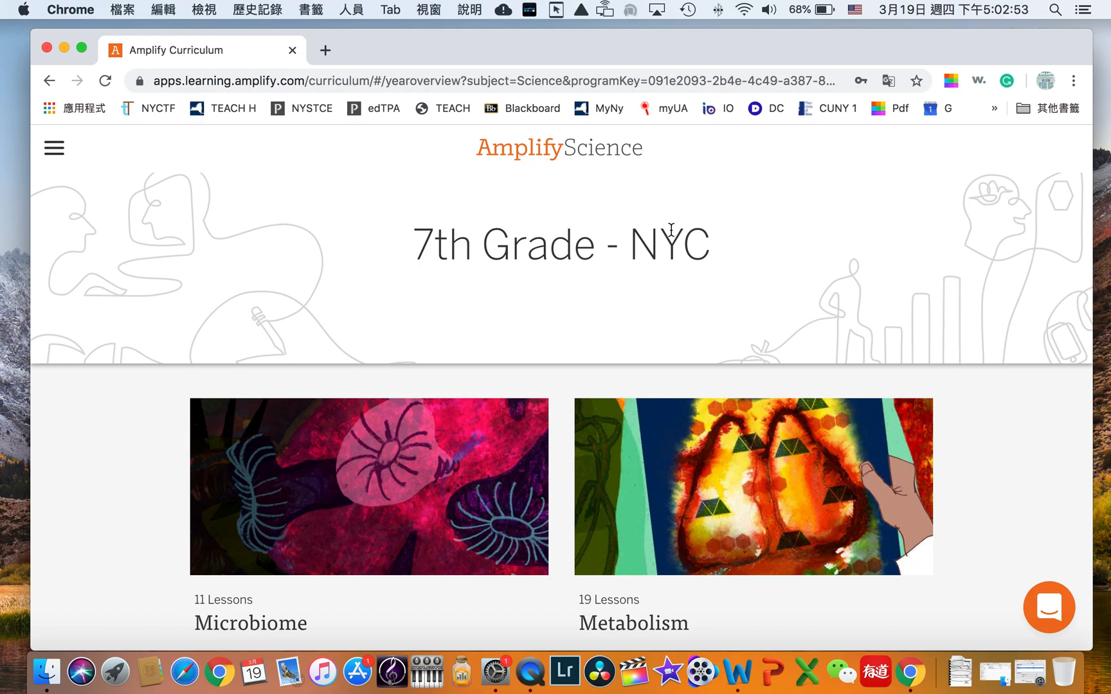
{"action": "scroll", "scroll_direction": "down", "scroll_amount": 3}
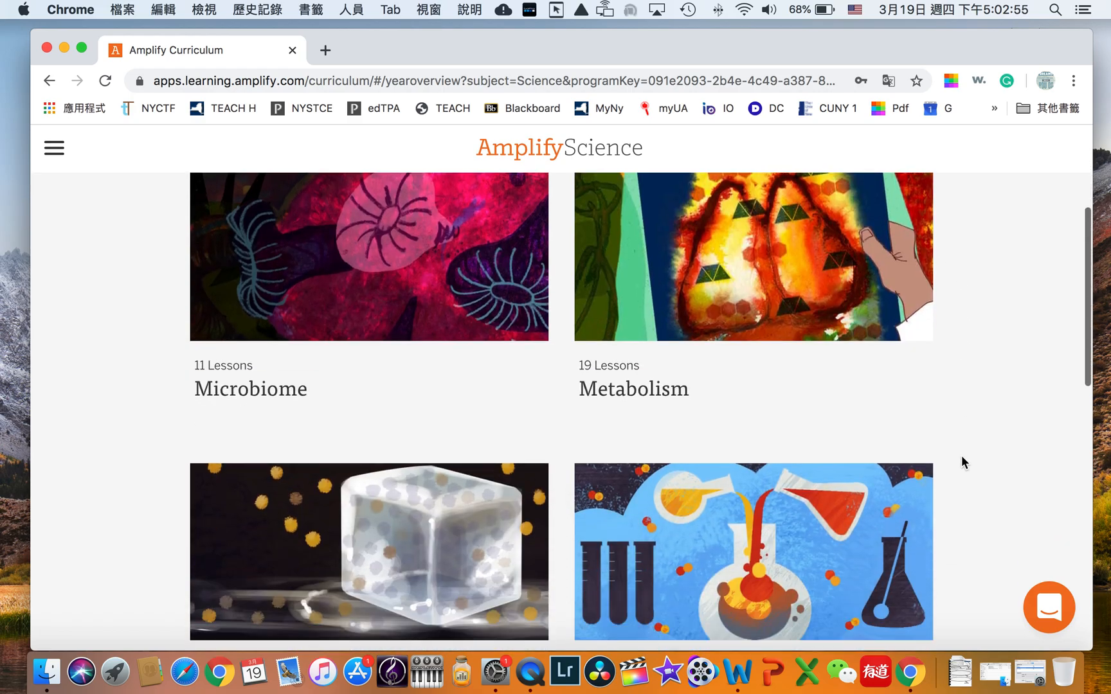
{"action": "scroll", "scroll_direction": "up", "scroll_amount": 3}
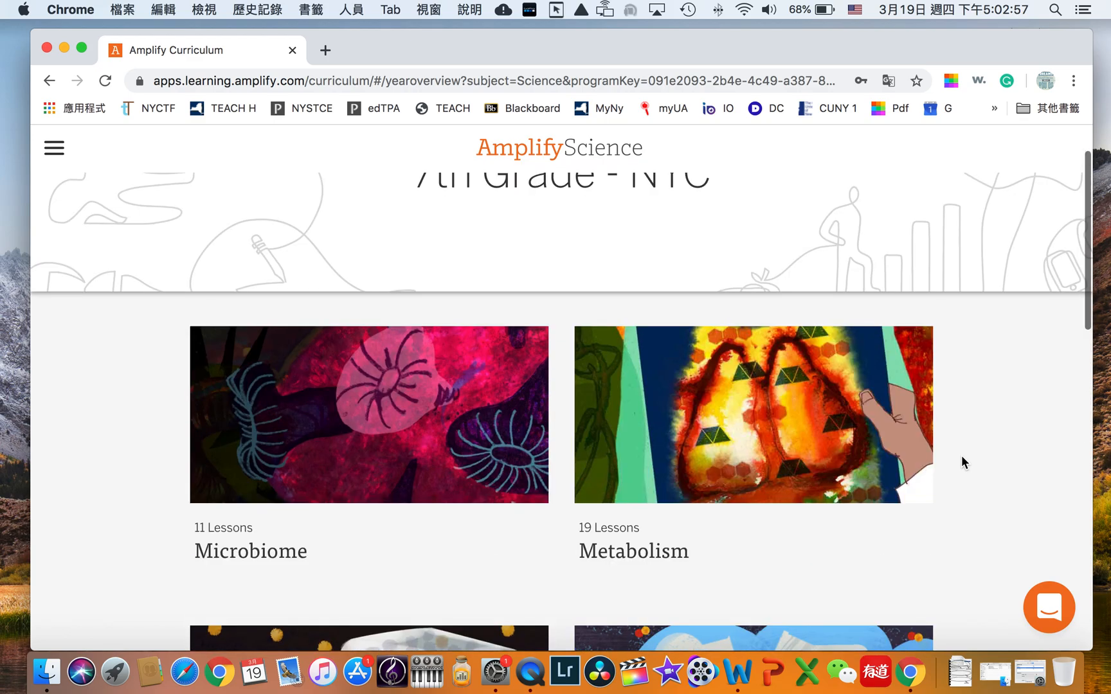
{"action": "scroll", "scroll_direction": "up", "scroll_amount": 3}
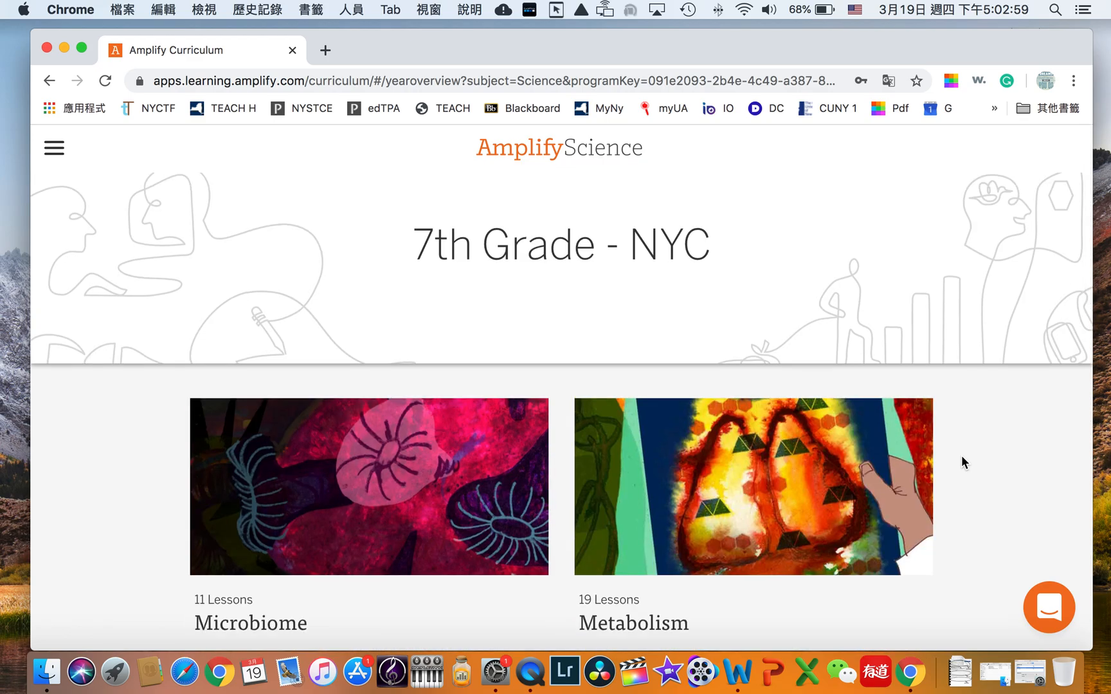
{"action": "mouse_move", "coordinate": [594, 59]}
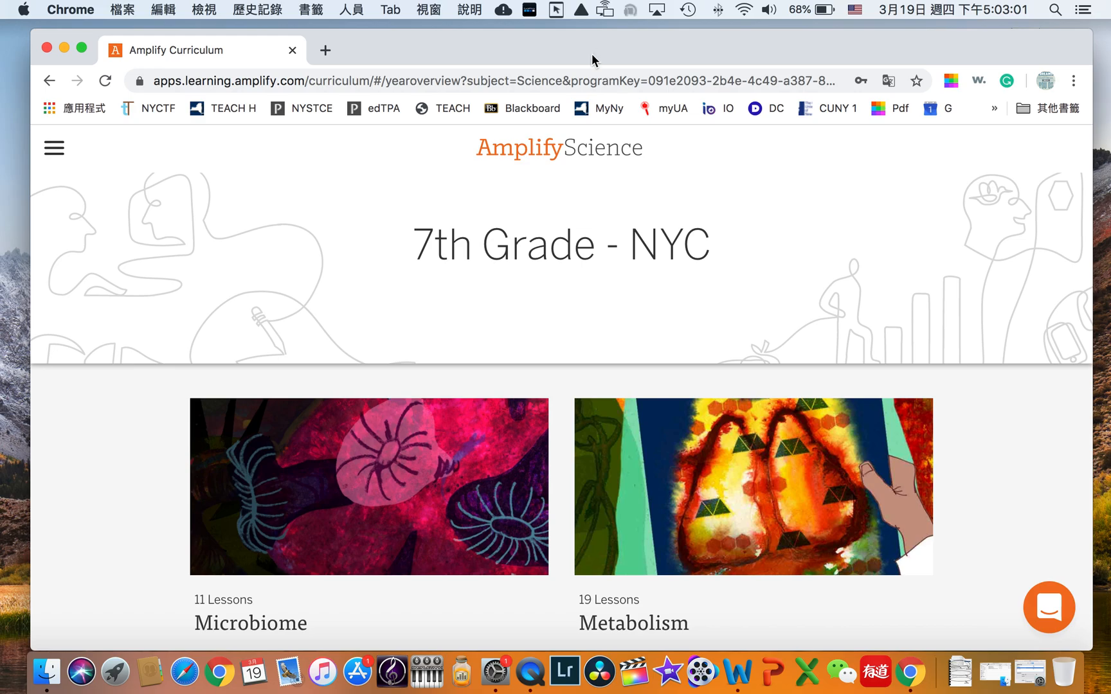